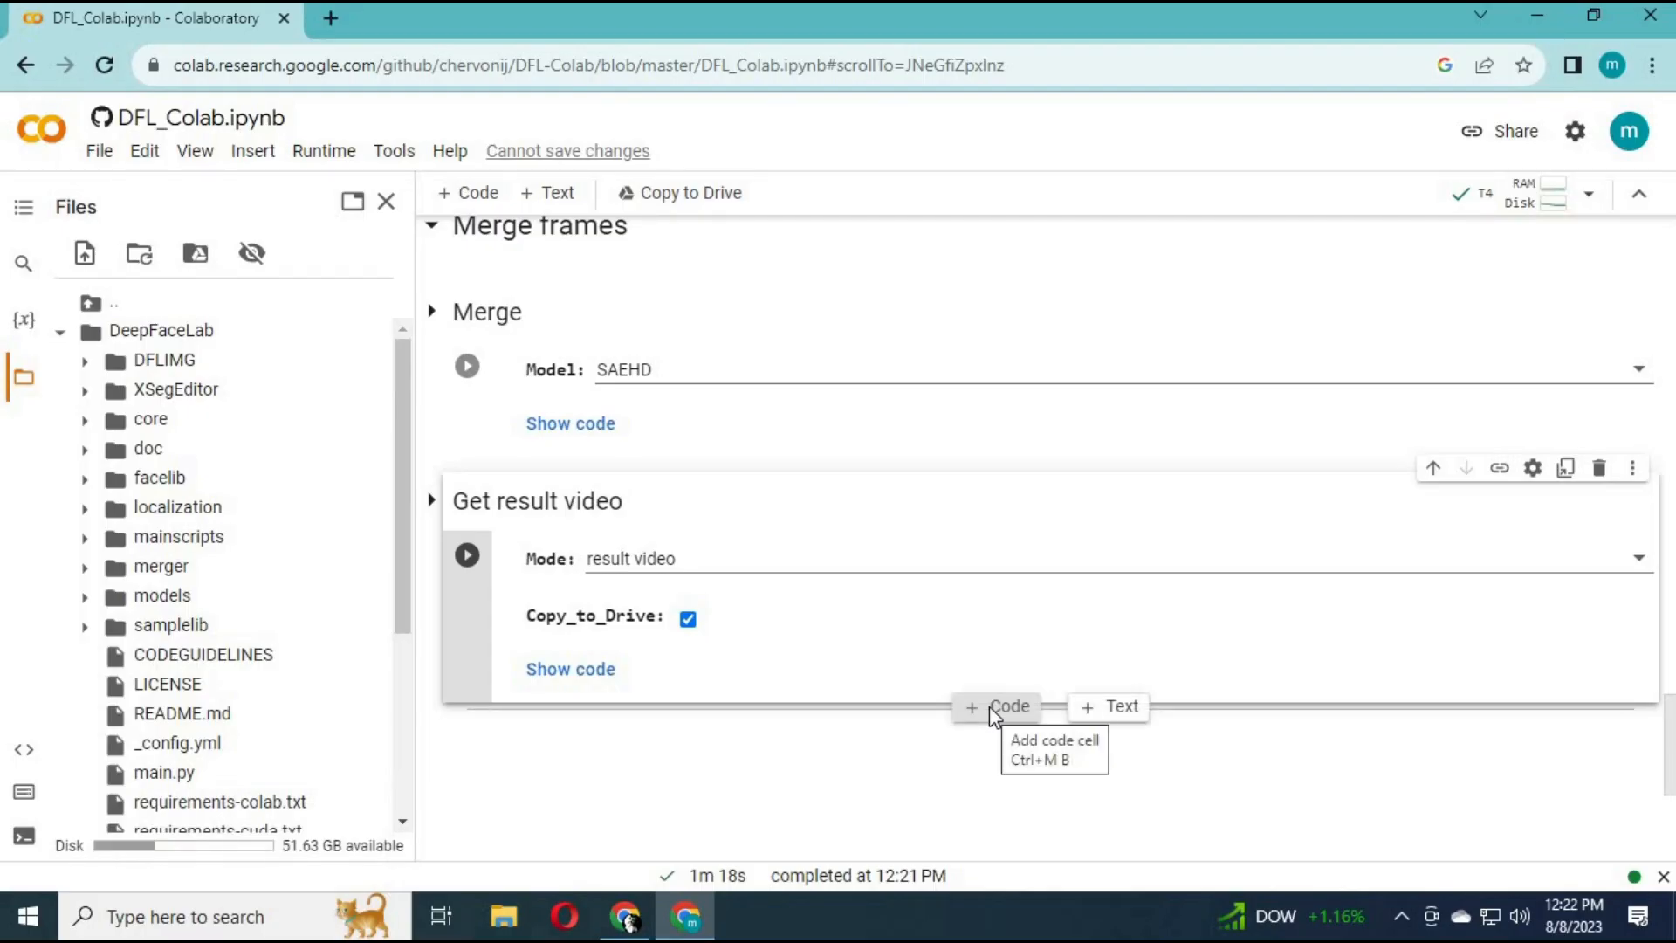
Add a code cell with drive.mount below the result video section and run it
left_click(1000, 705)
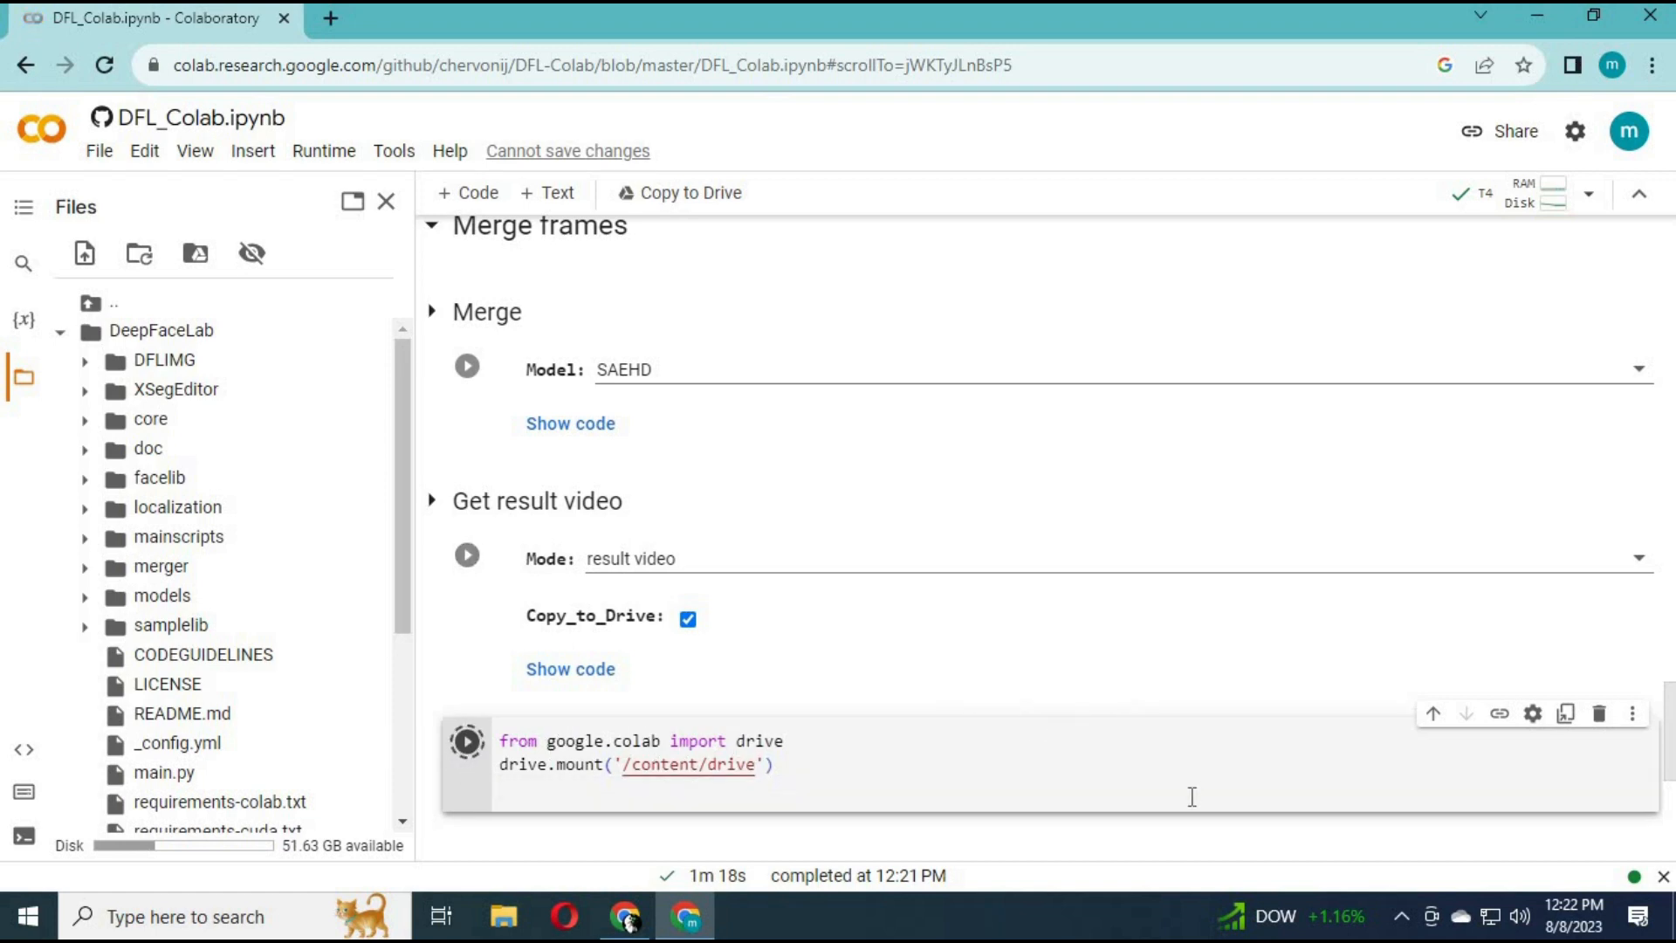
left_click(467, 741)
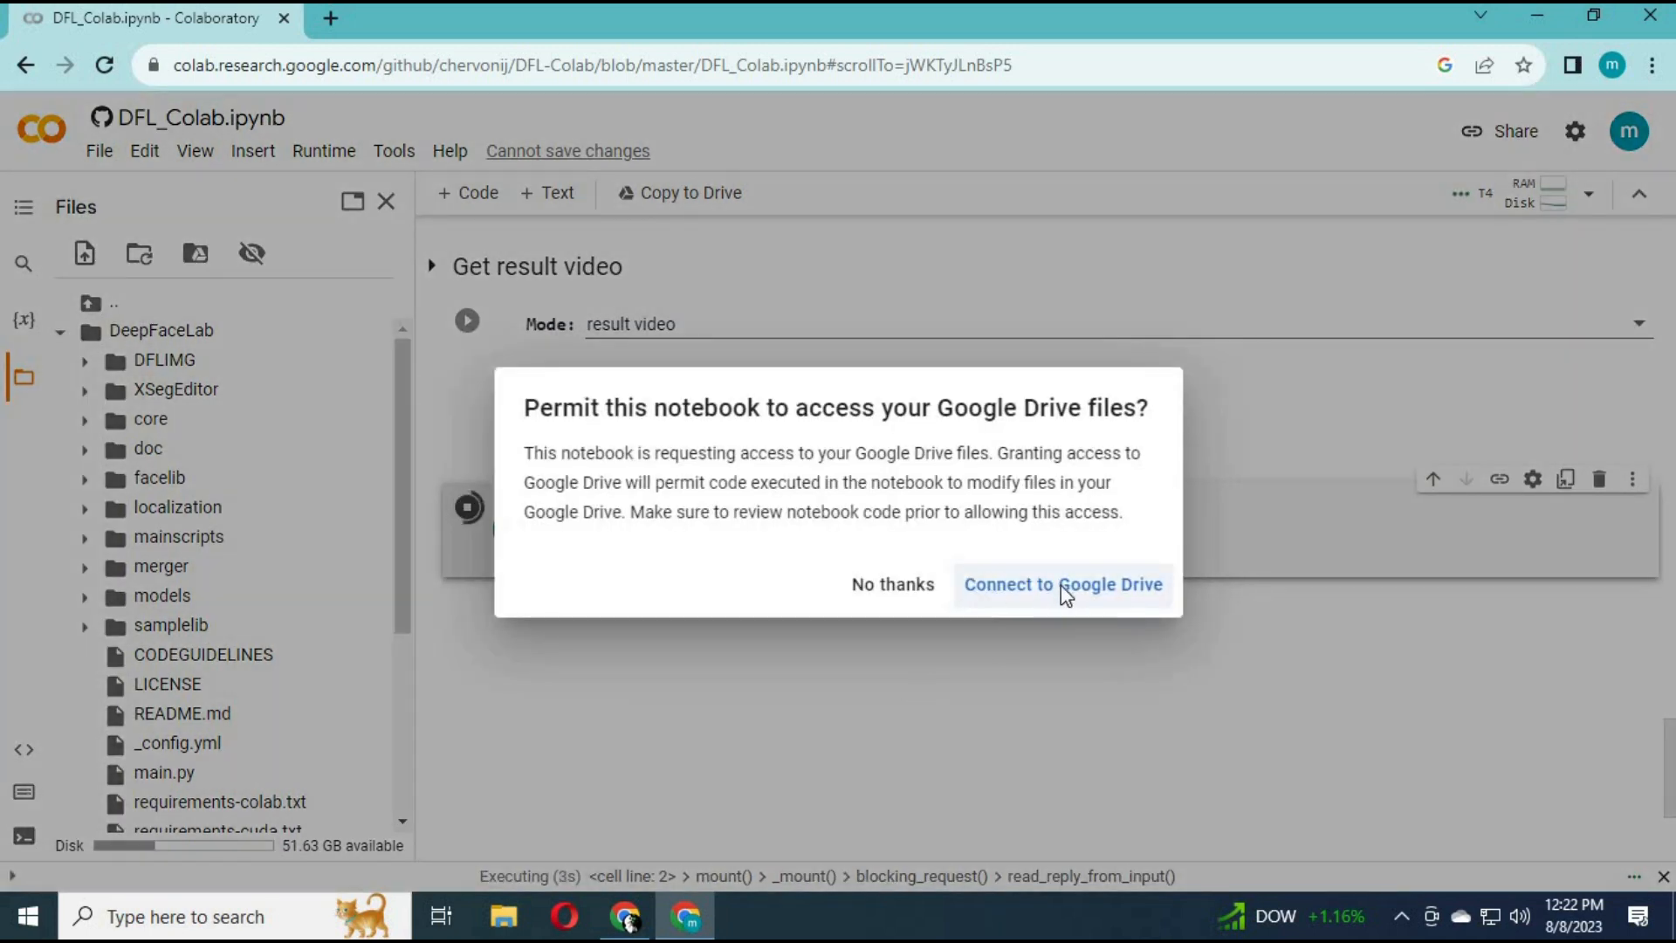
Connect to Google Drive, choose the sign-in account, and allow Drive access
left_click(1063, 584)
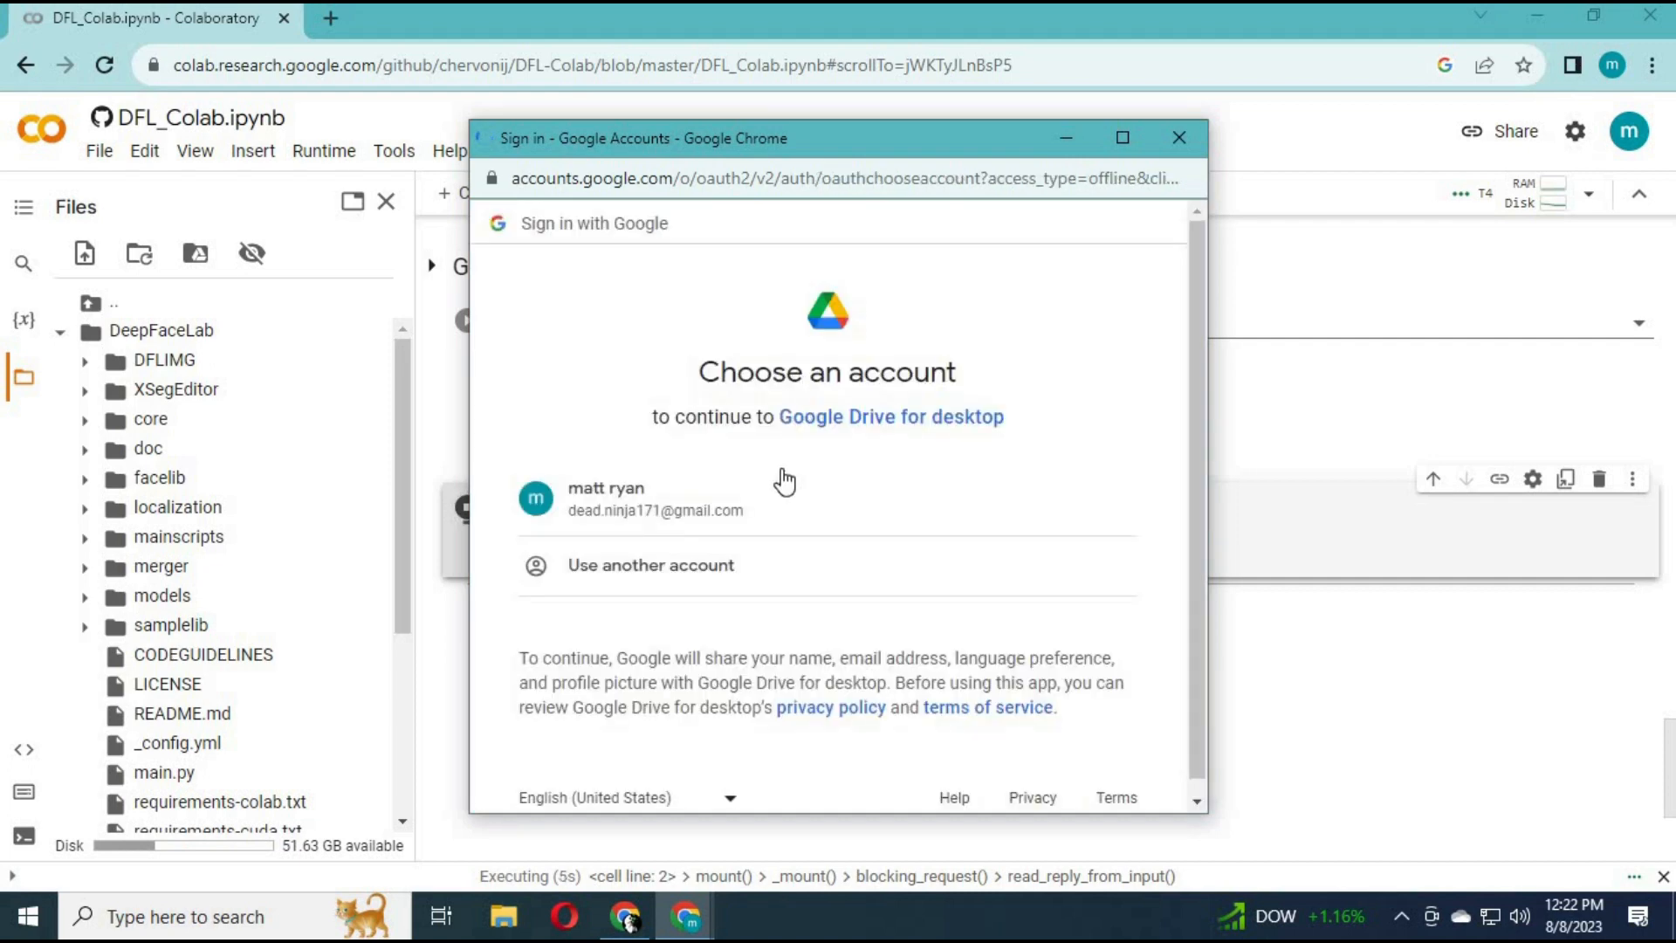
left_click(653, 499)
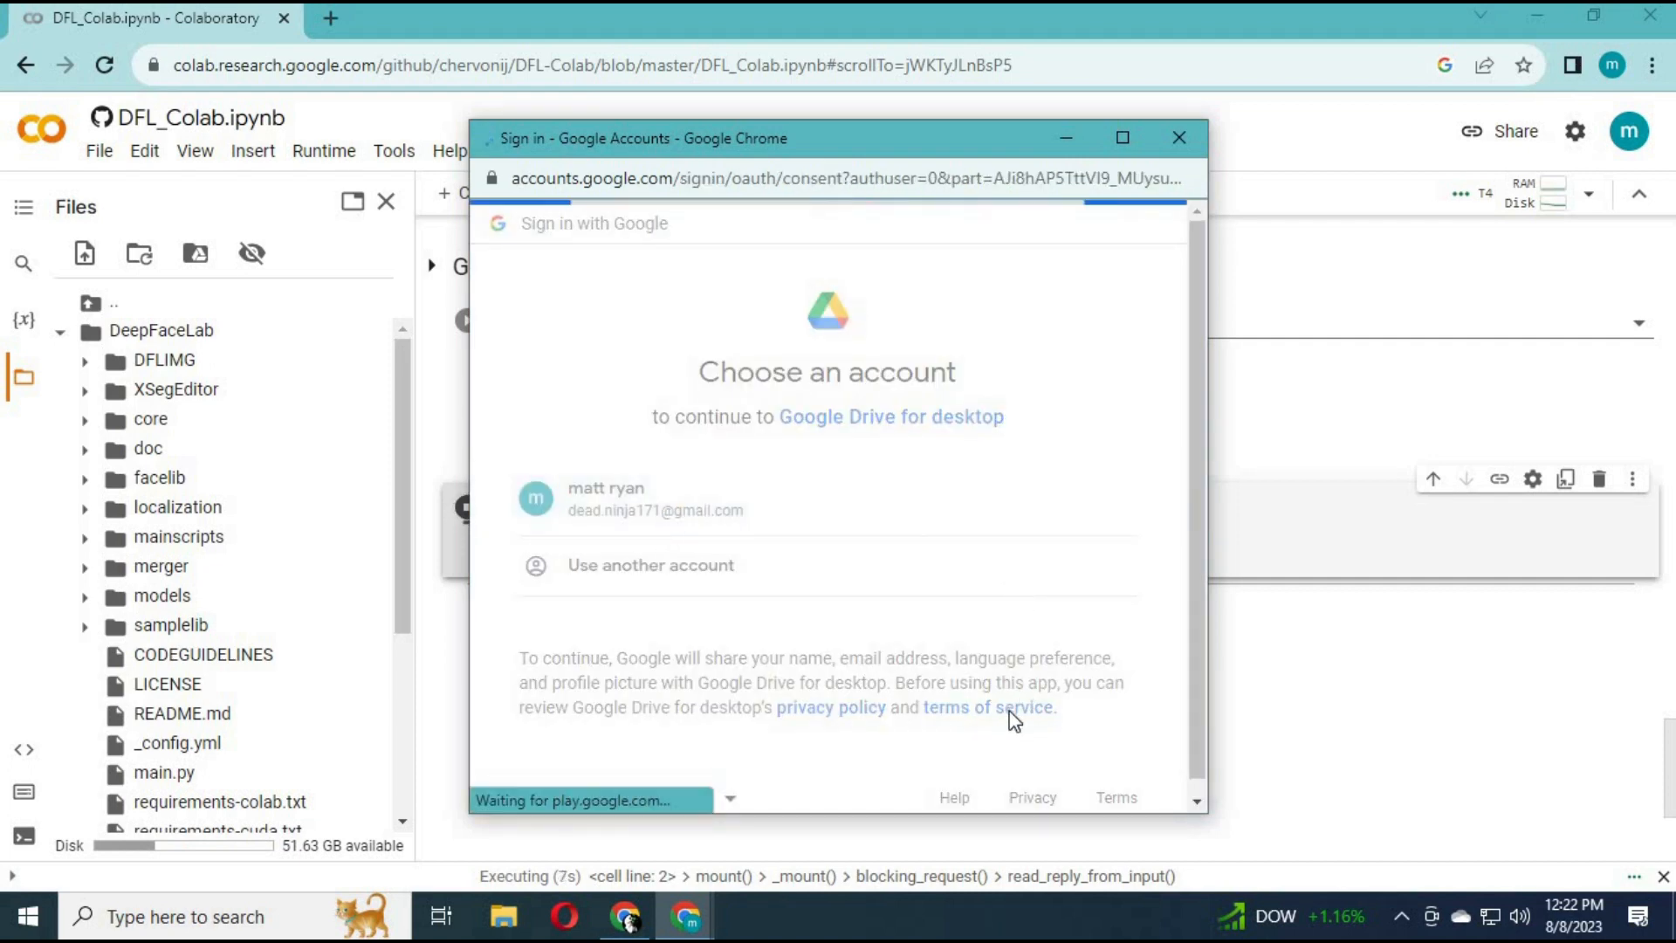
left_click(655, 499)
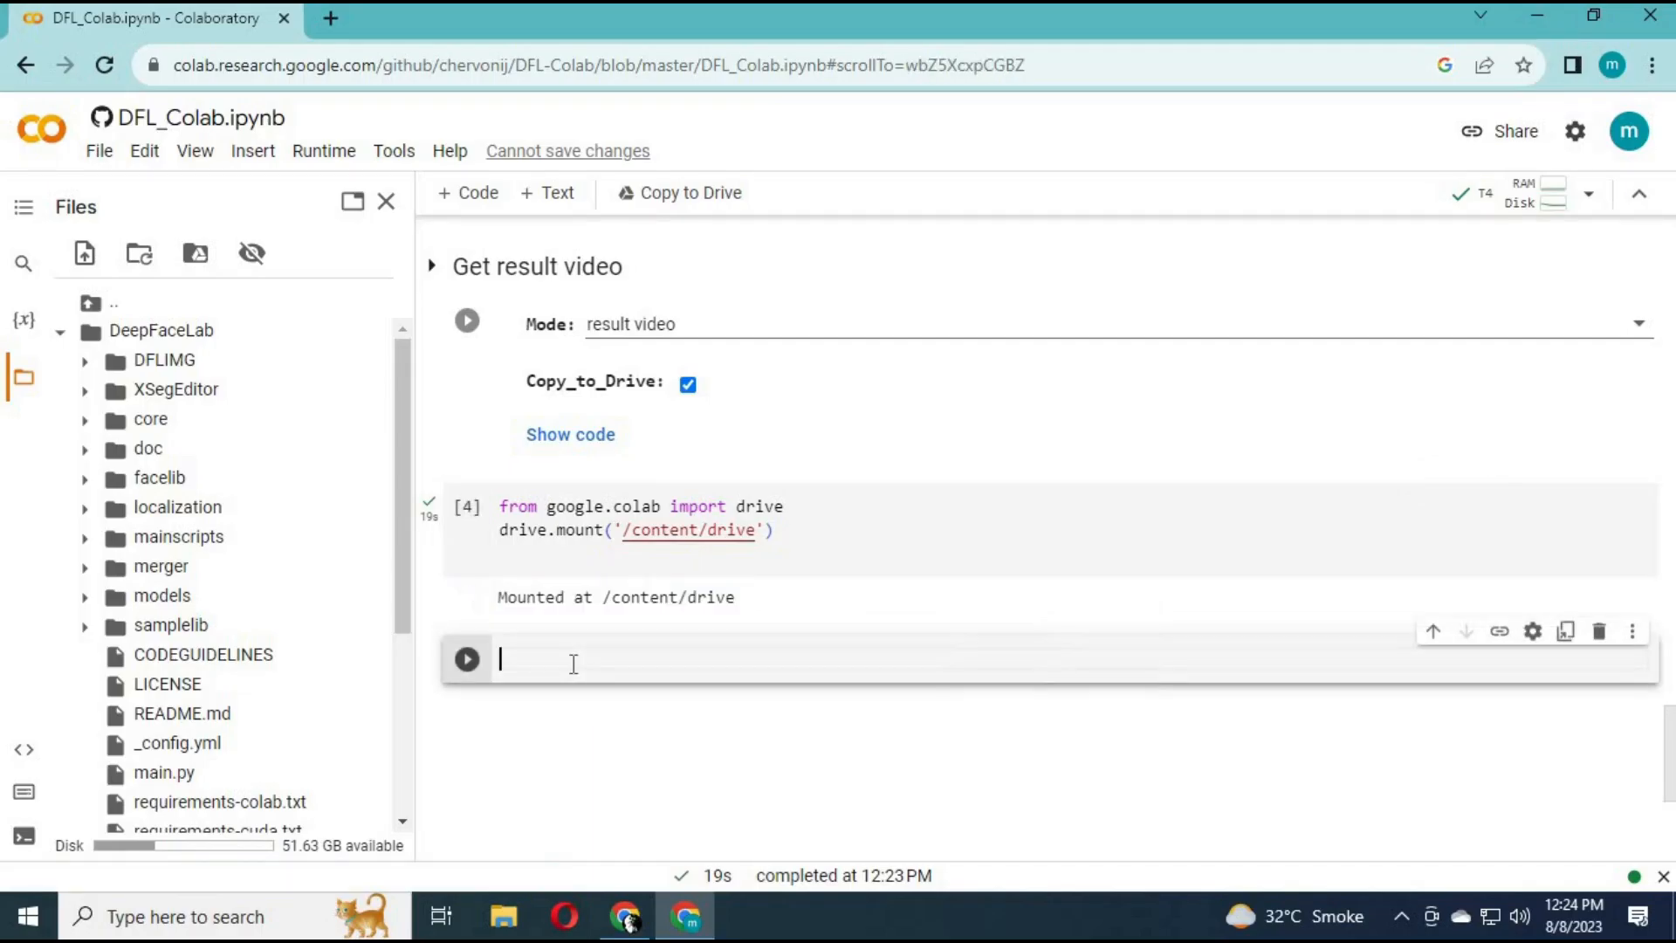
Edit the %cd placeholder path to /content/DeepFaceLab/models and run the cell
type("%cd /content/drive/MyDrive/folder_name")
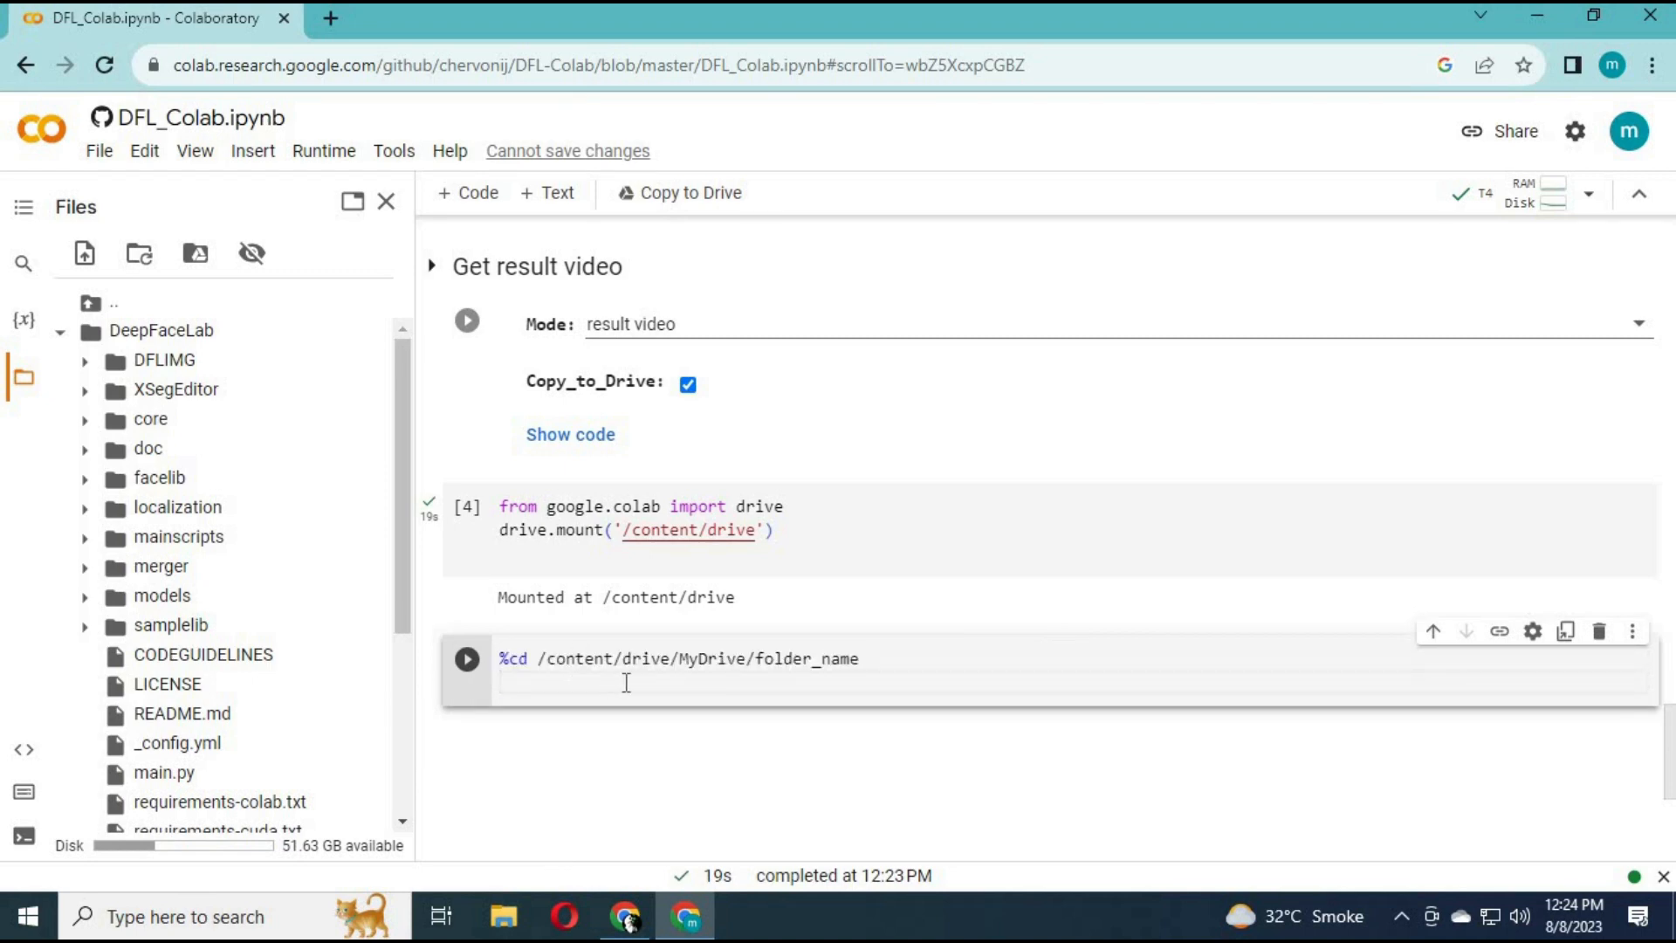
double_click(818, 658)
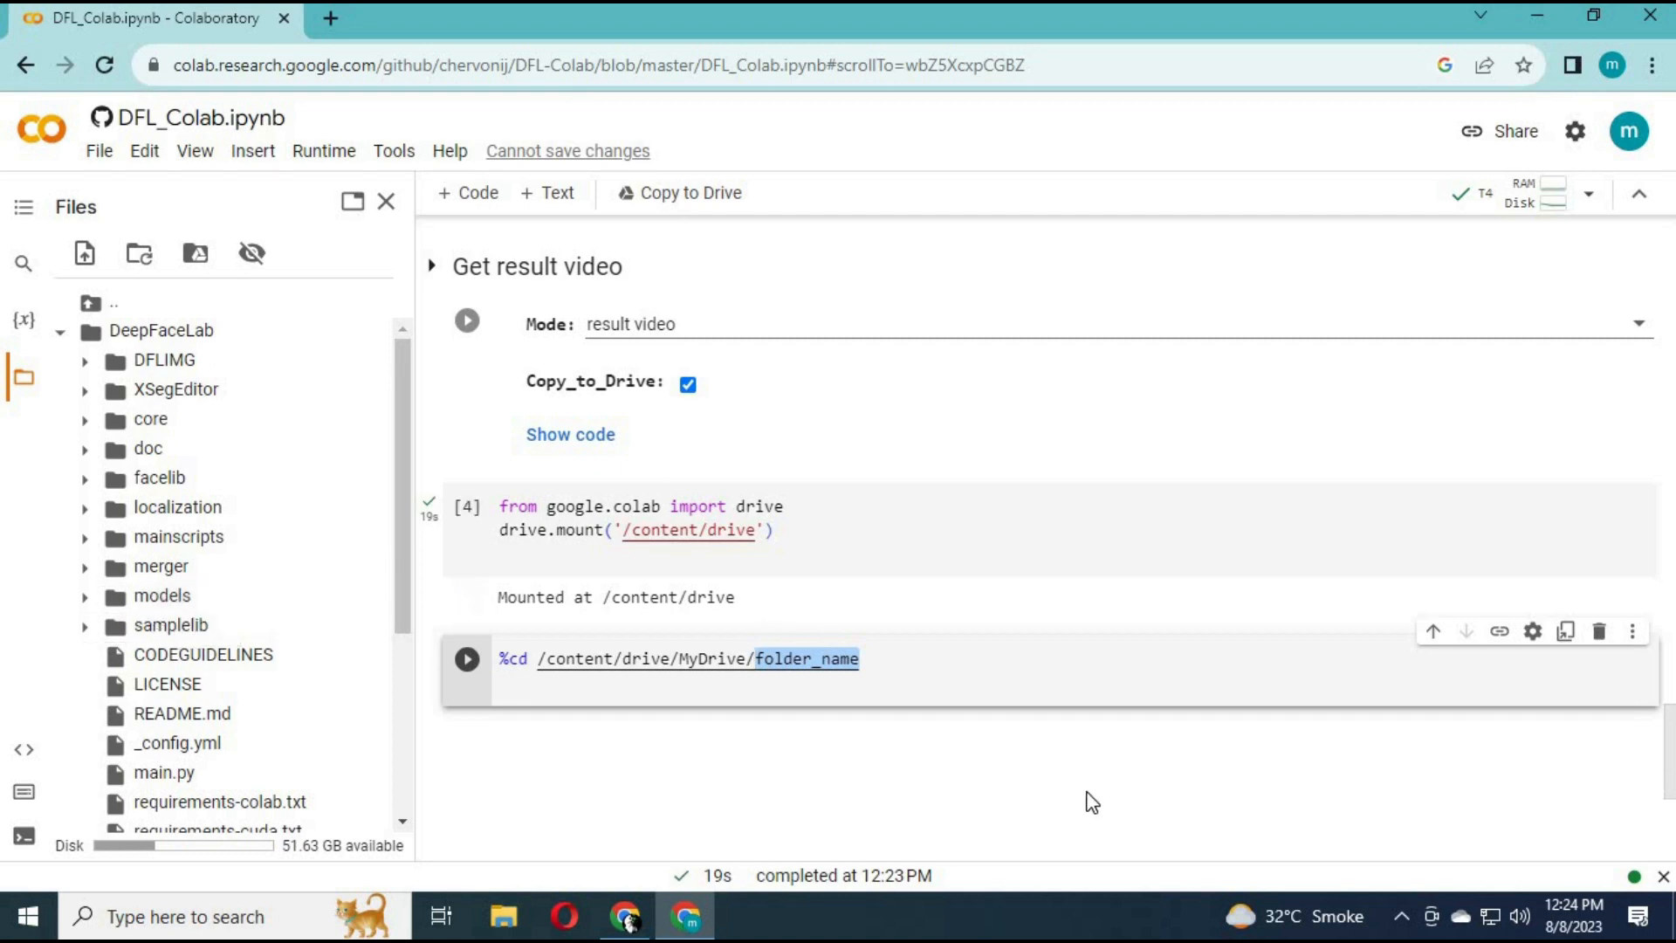
type("mode")
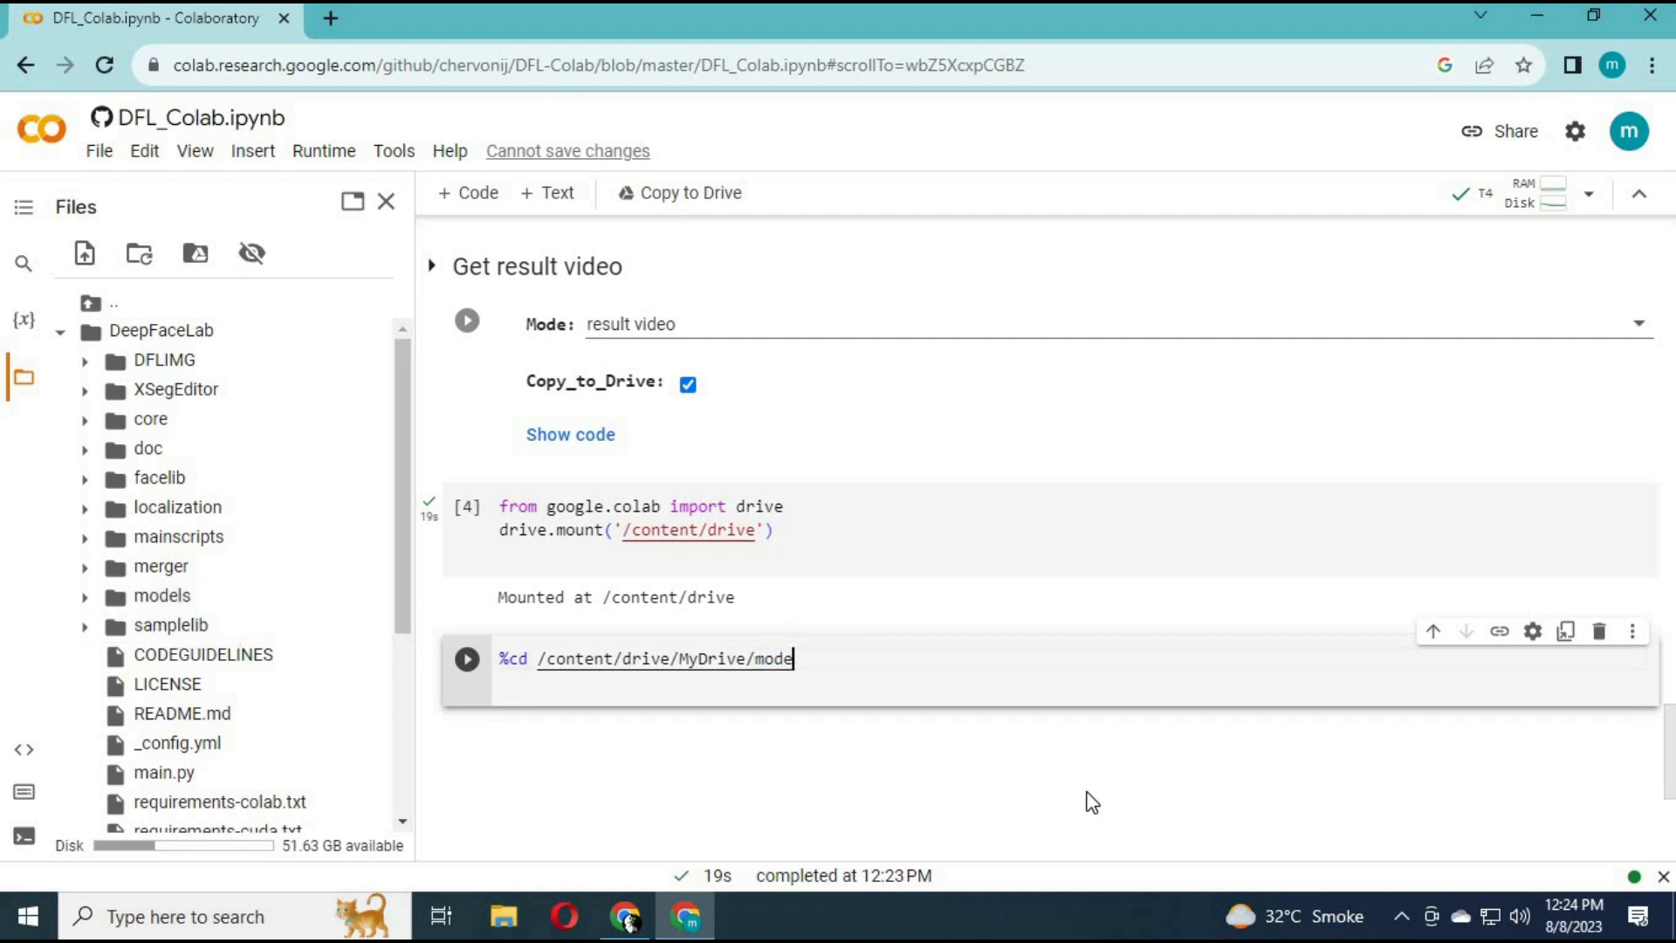
type("ls")
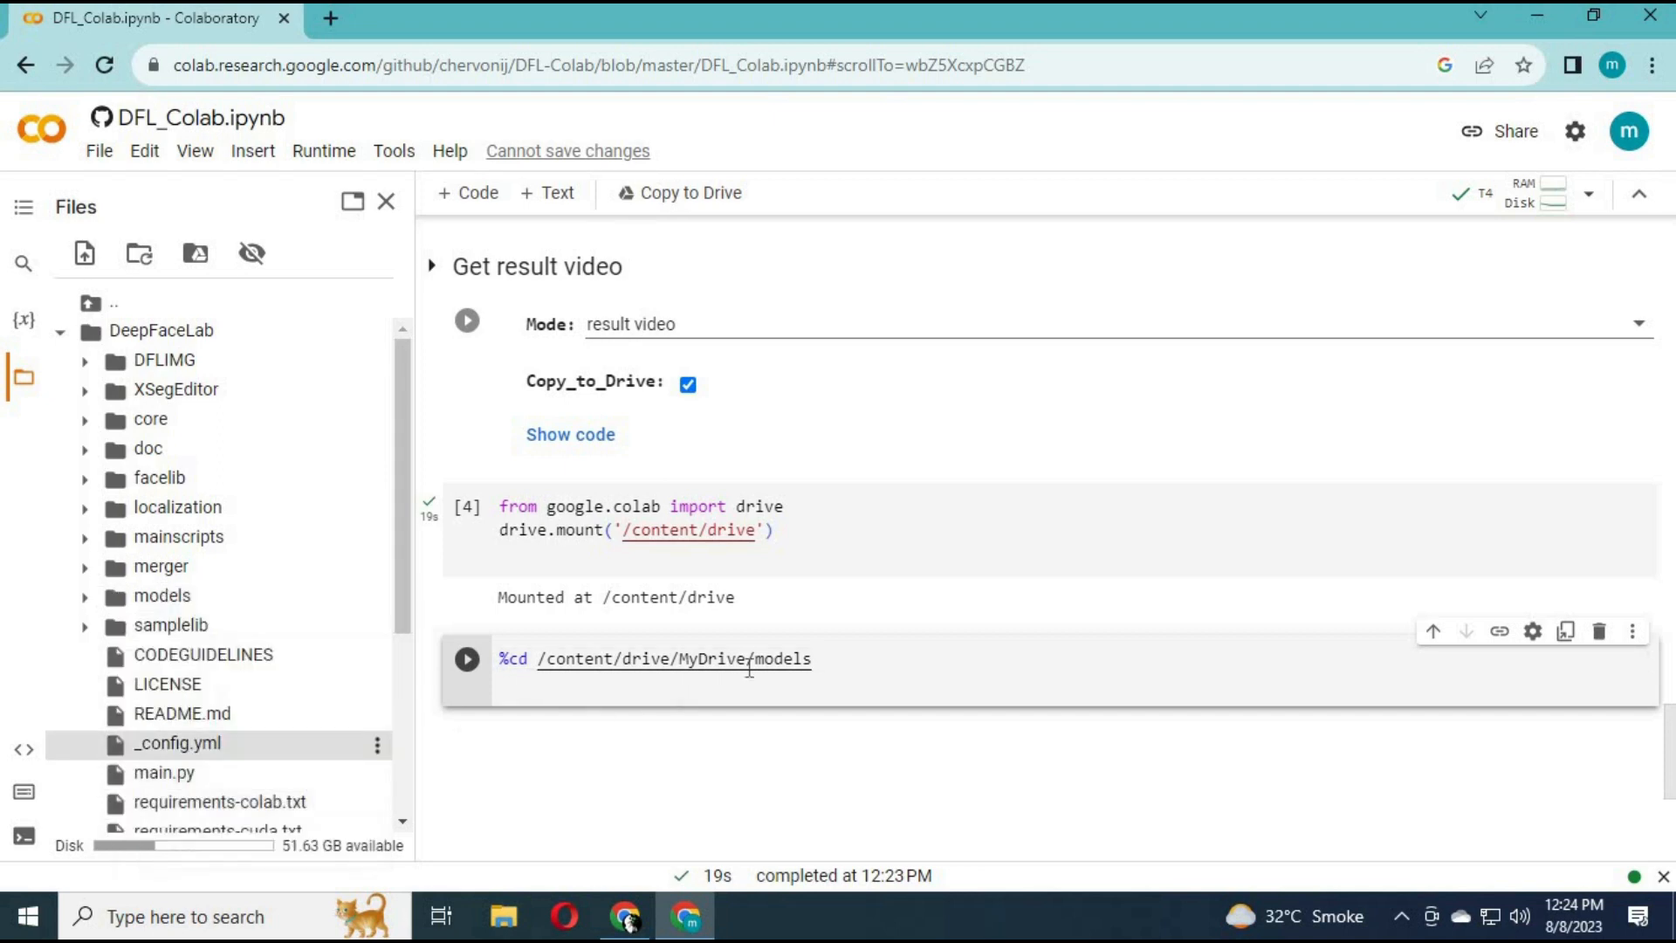
double_click(673, 658)
type("DeepFaceLab")
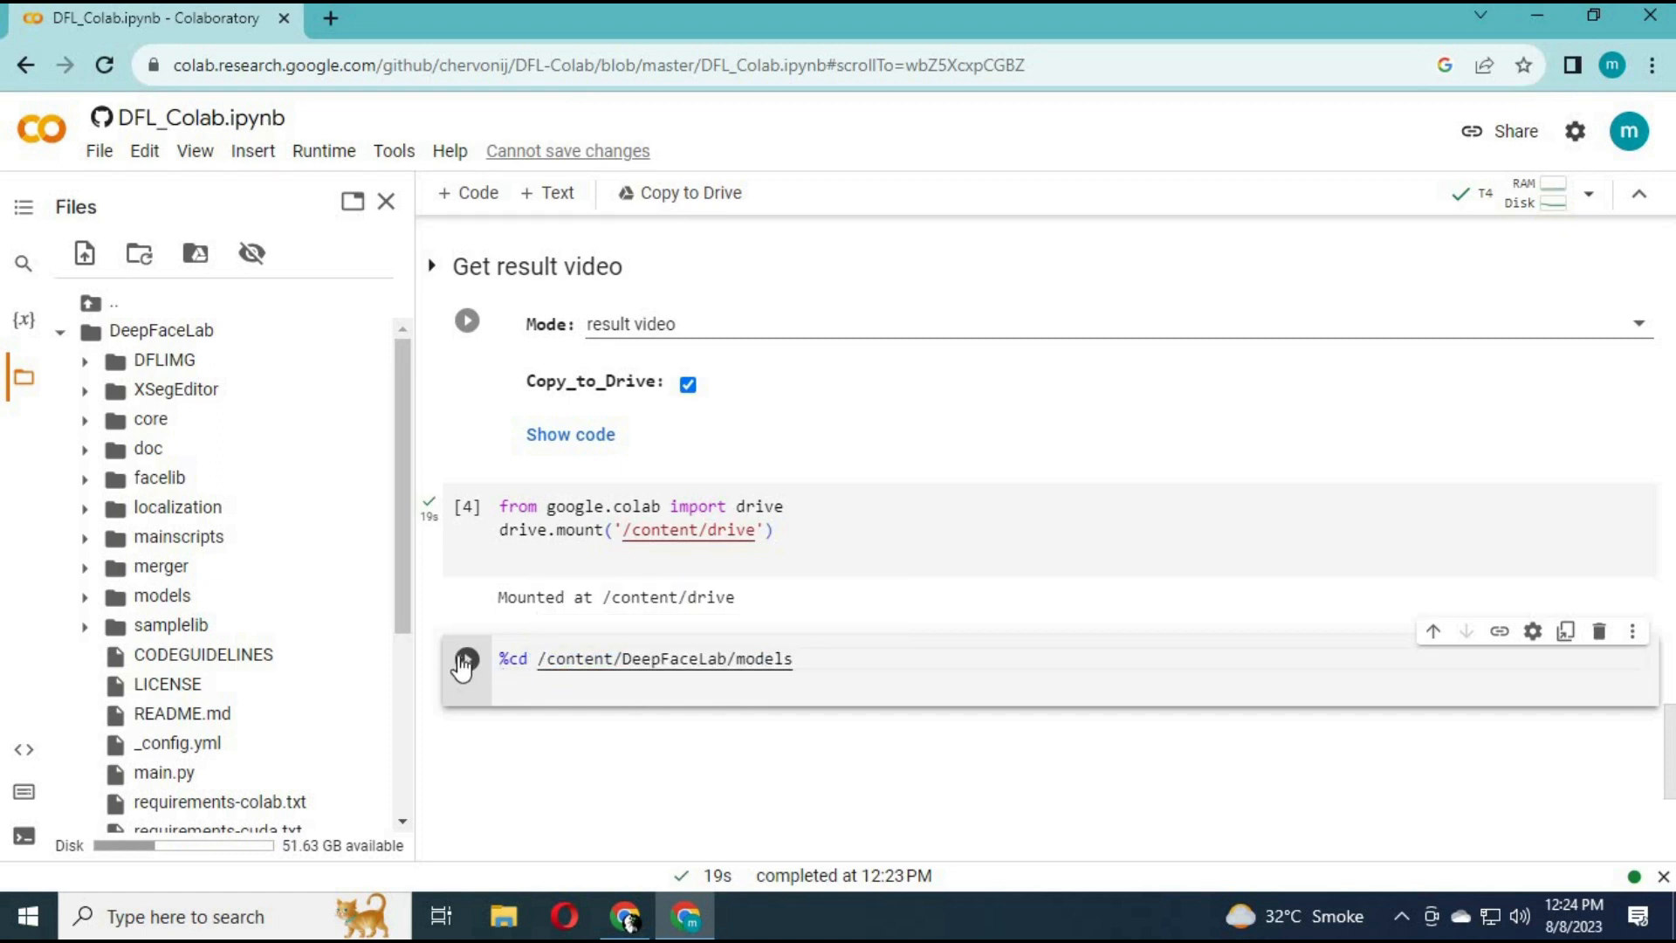
left_click(466, 658)
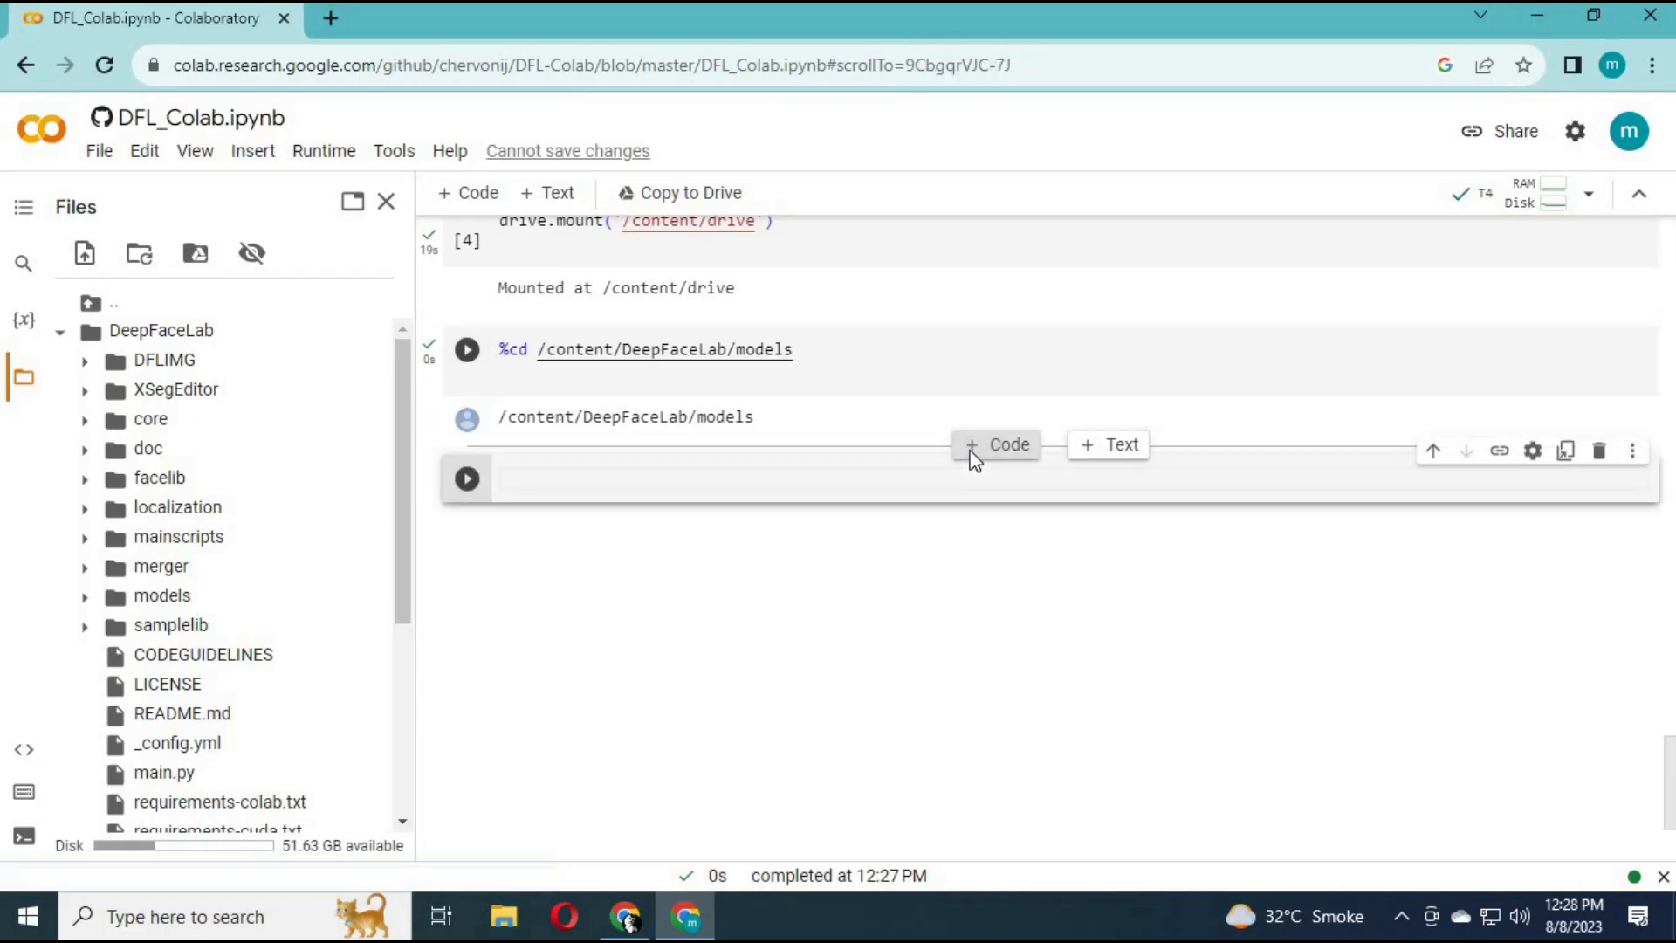
Run !zip -r models.zip with the path corrected to /content/DeepFaceLab/models
type("!zip -r models.zip /content/drive/MyDrive/path/to/models")
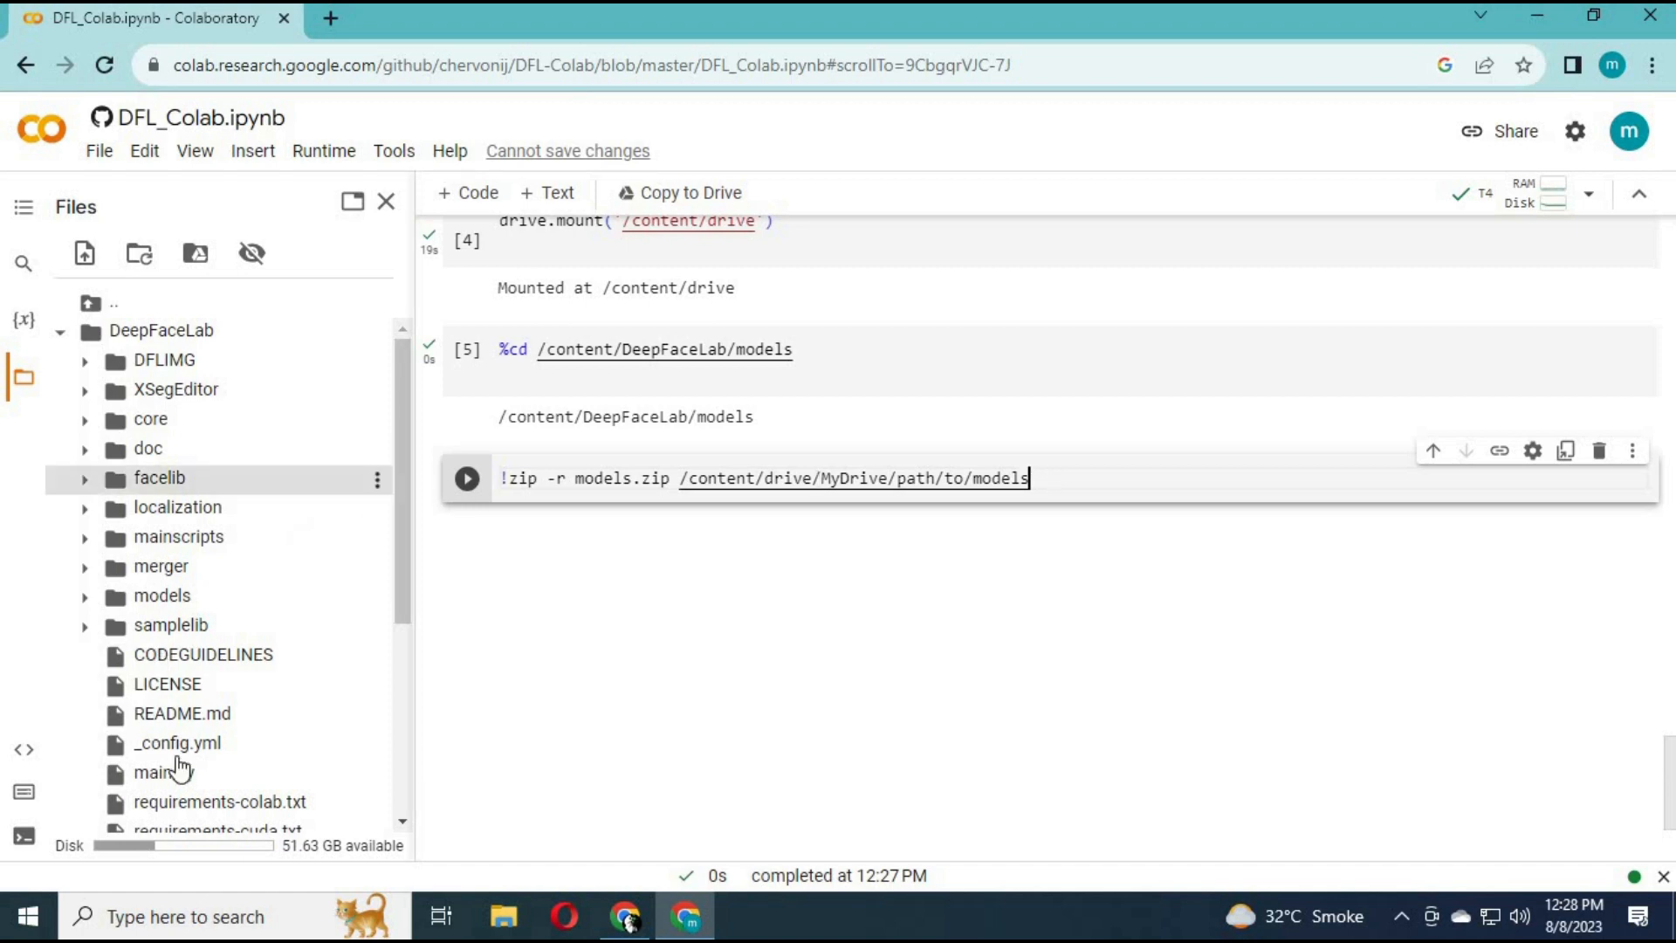
mouse_move(160, 595)
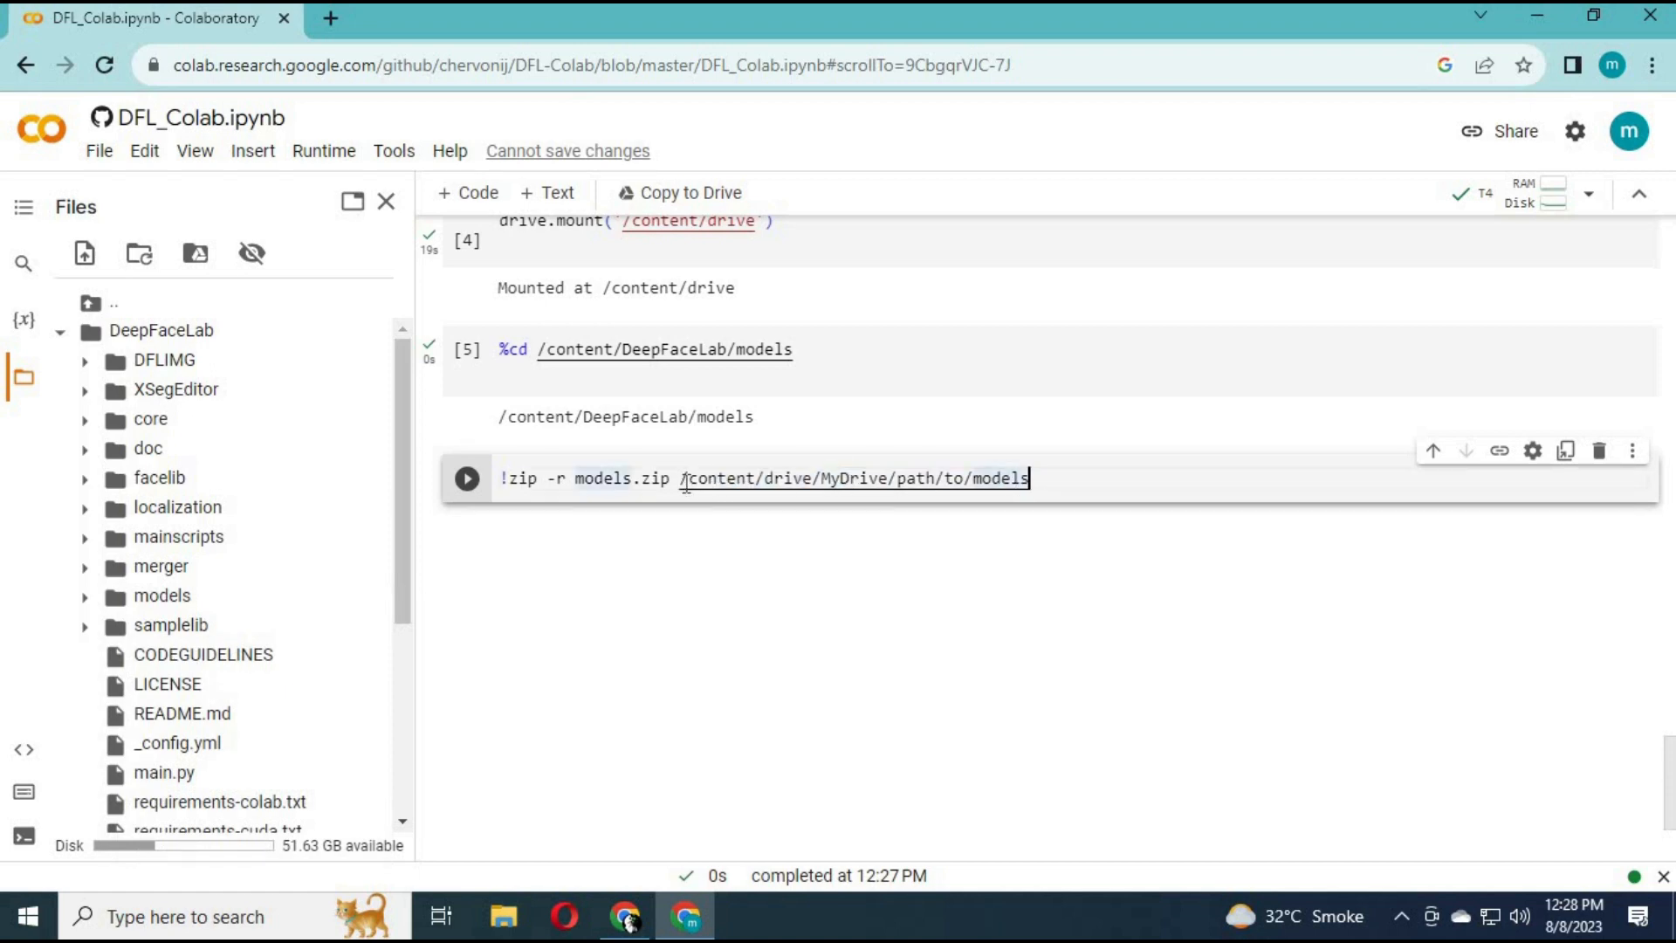
mouse_move(684, 491)
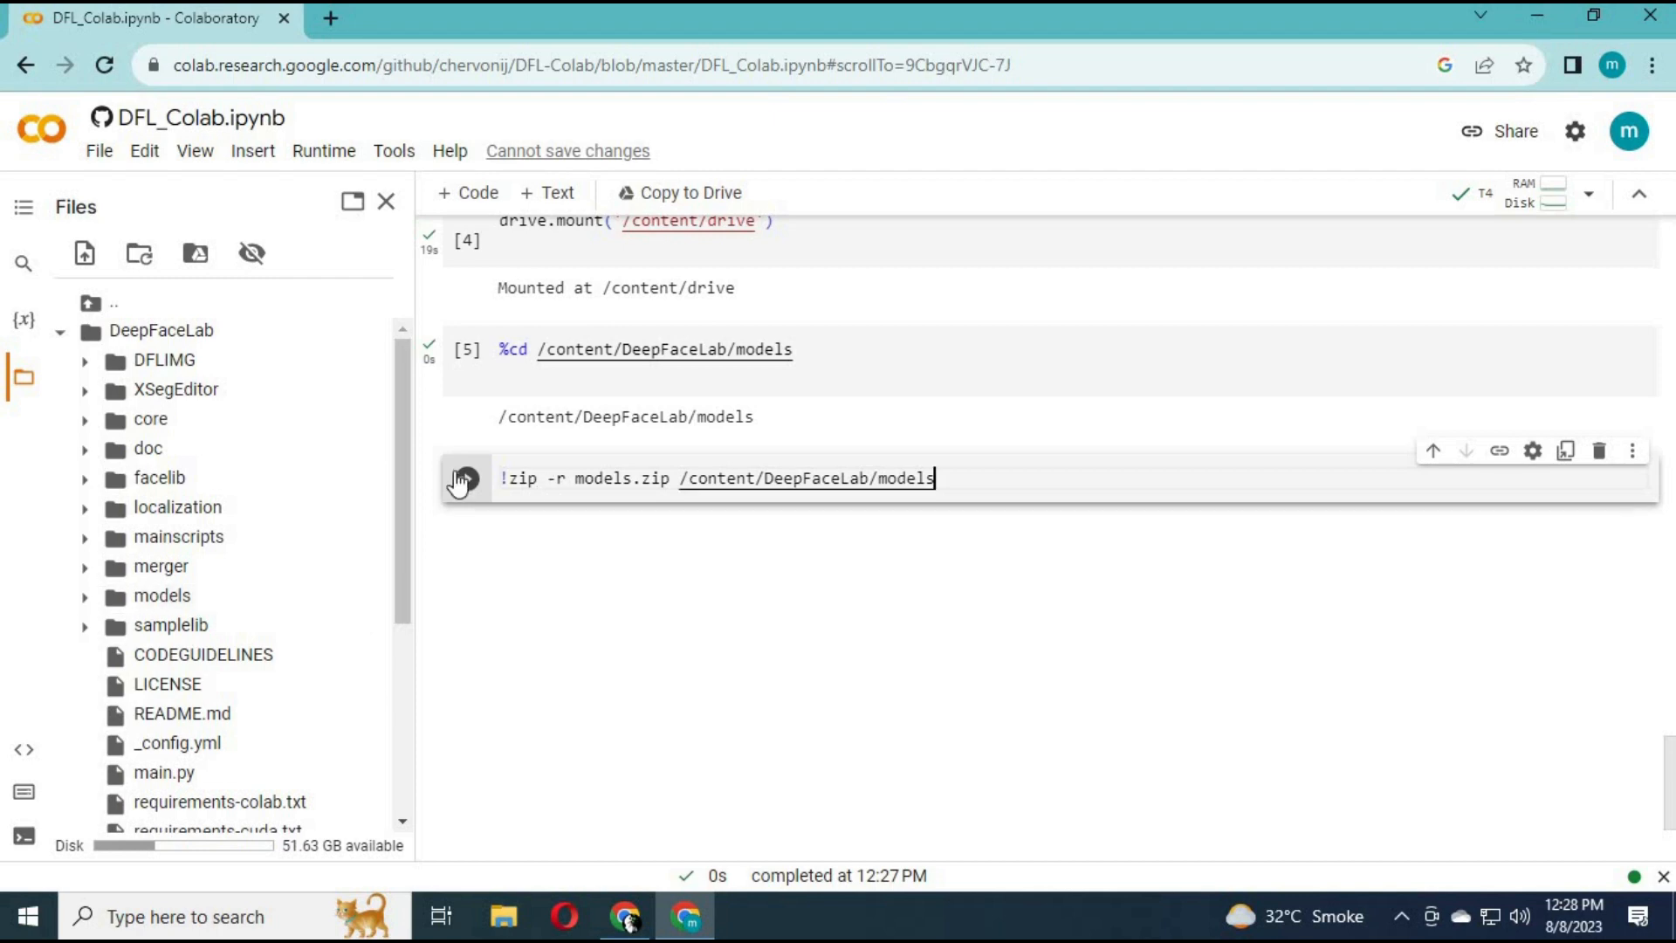
left_click(466, 477)
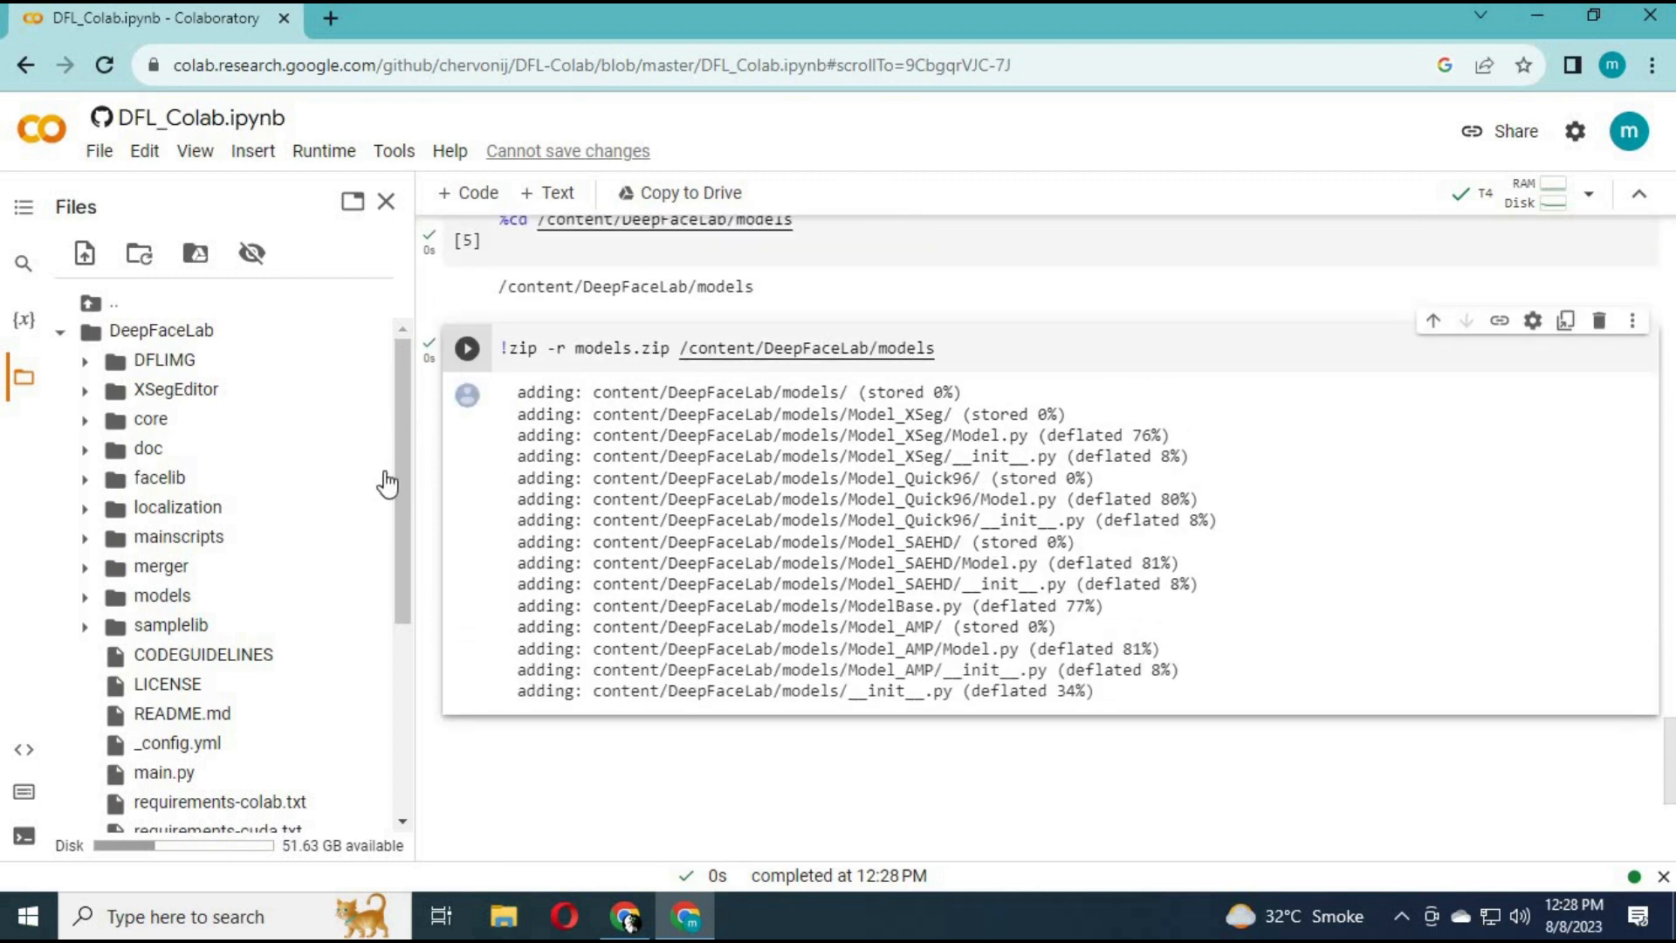
mouse_move(791, 461)
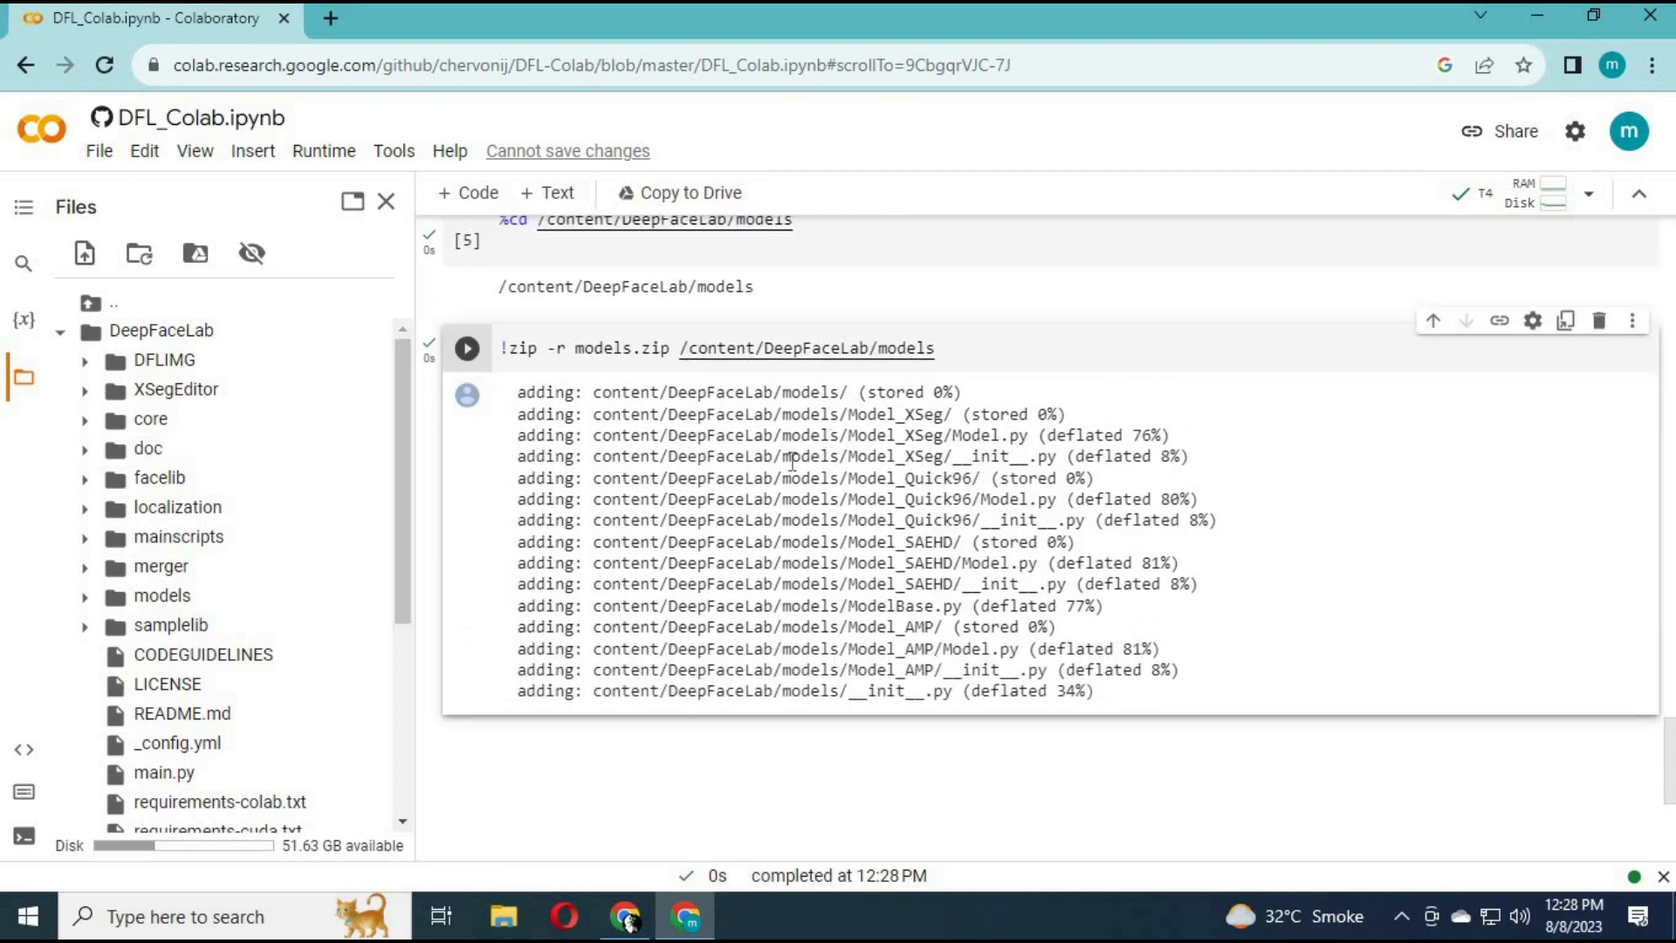
mouse_move(729, 473)
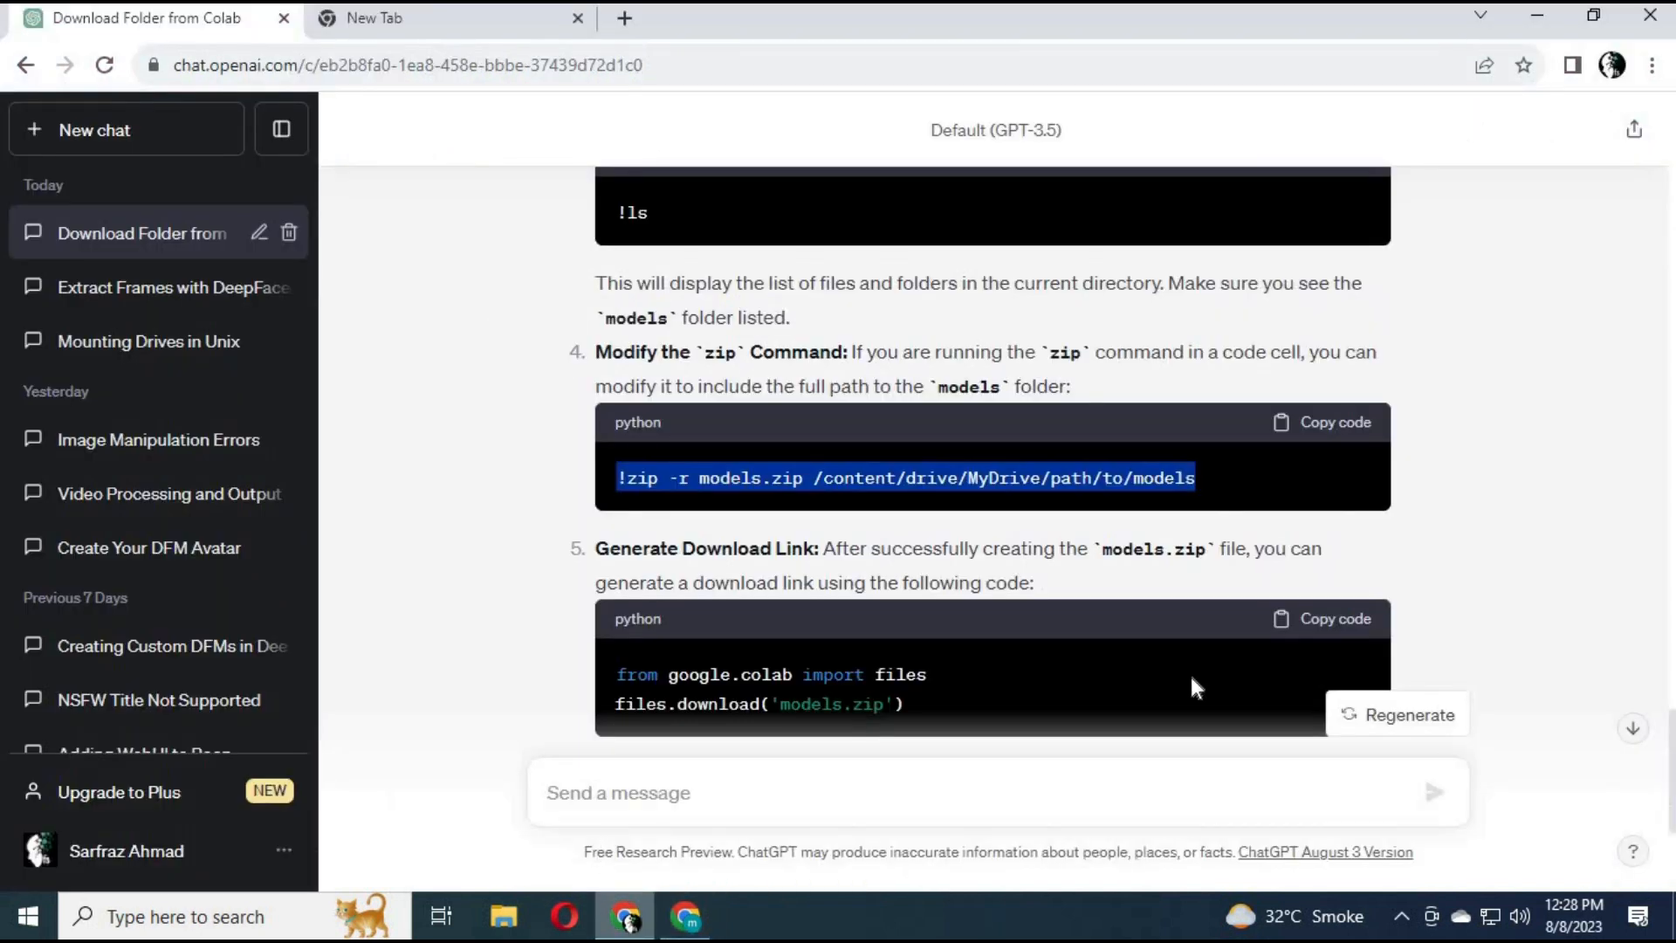
mouse_move(1314, 630)
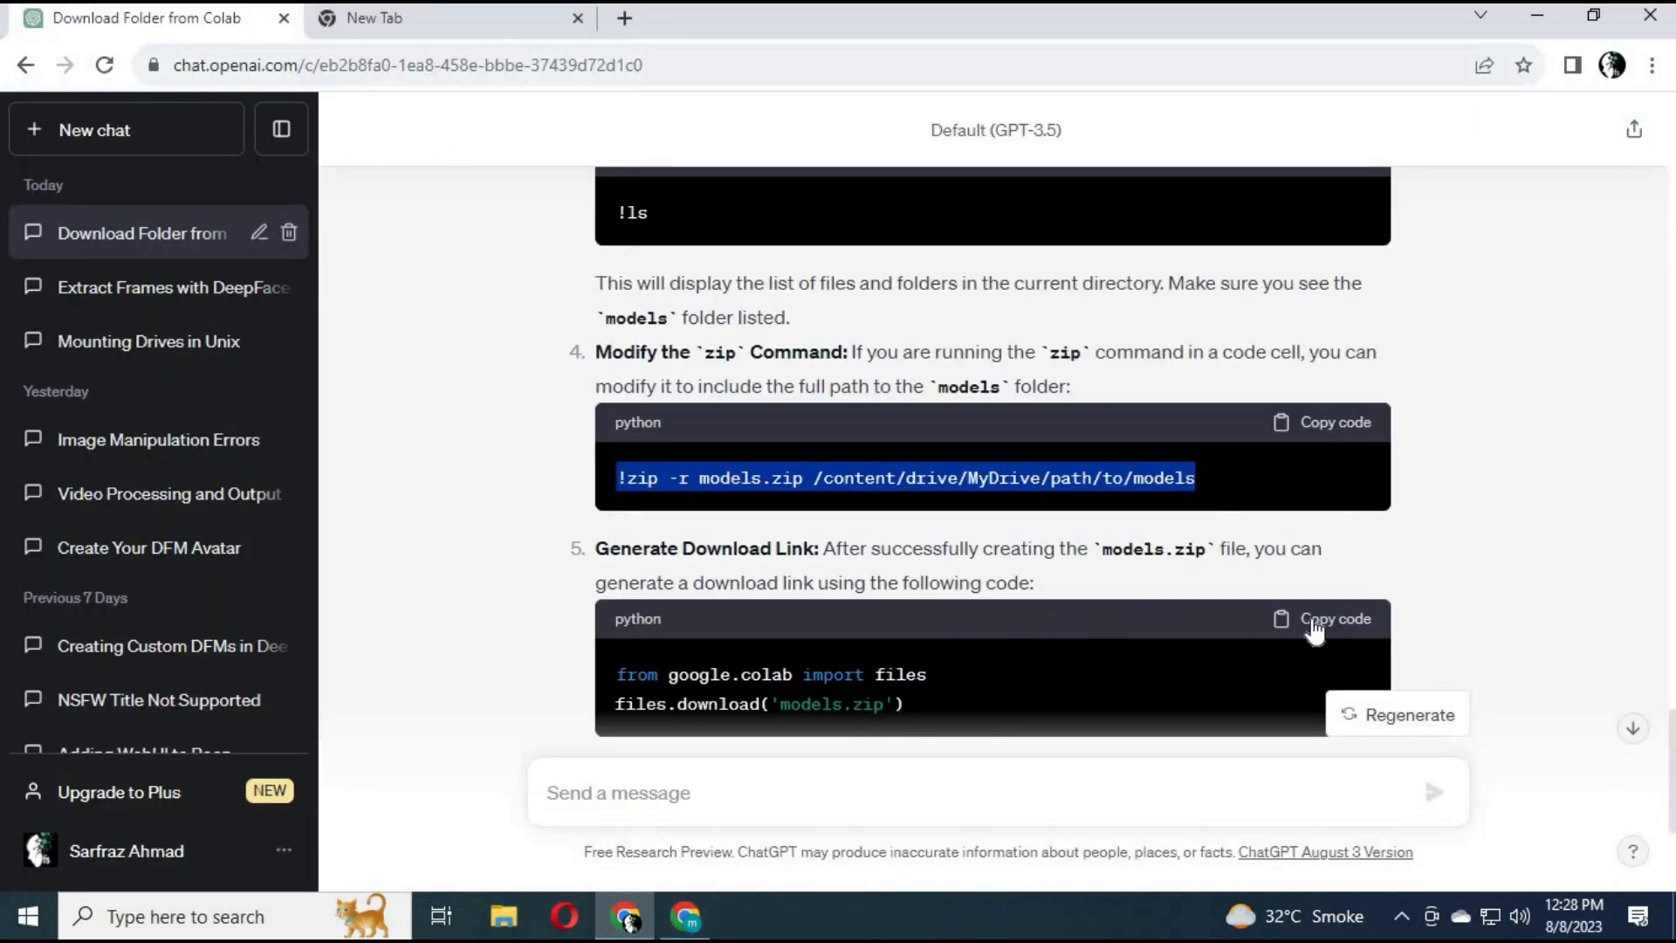
Copy the files.download('models.zip') snippet from ChatGPT and return to Colab
left_click(1323, 617)
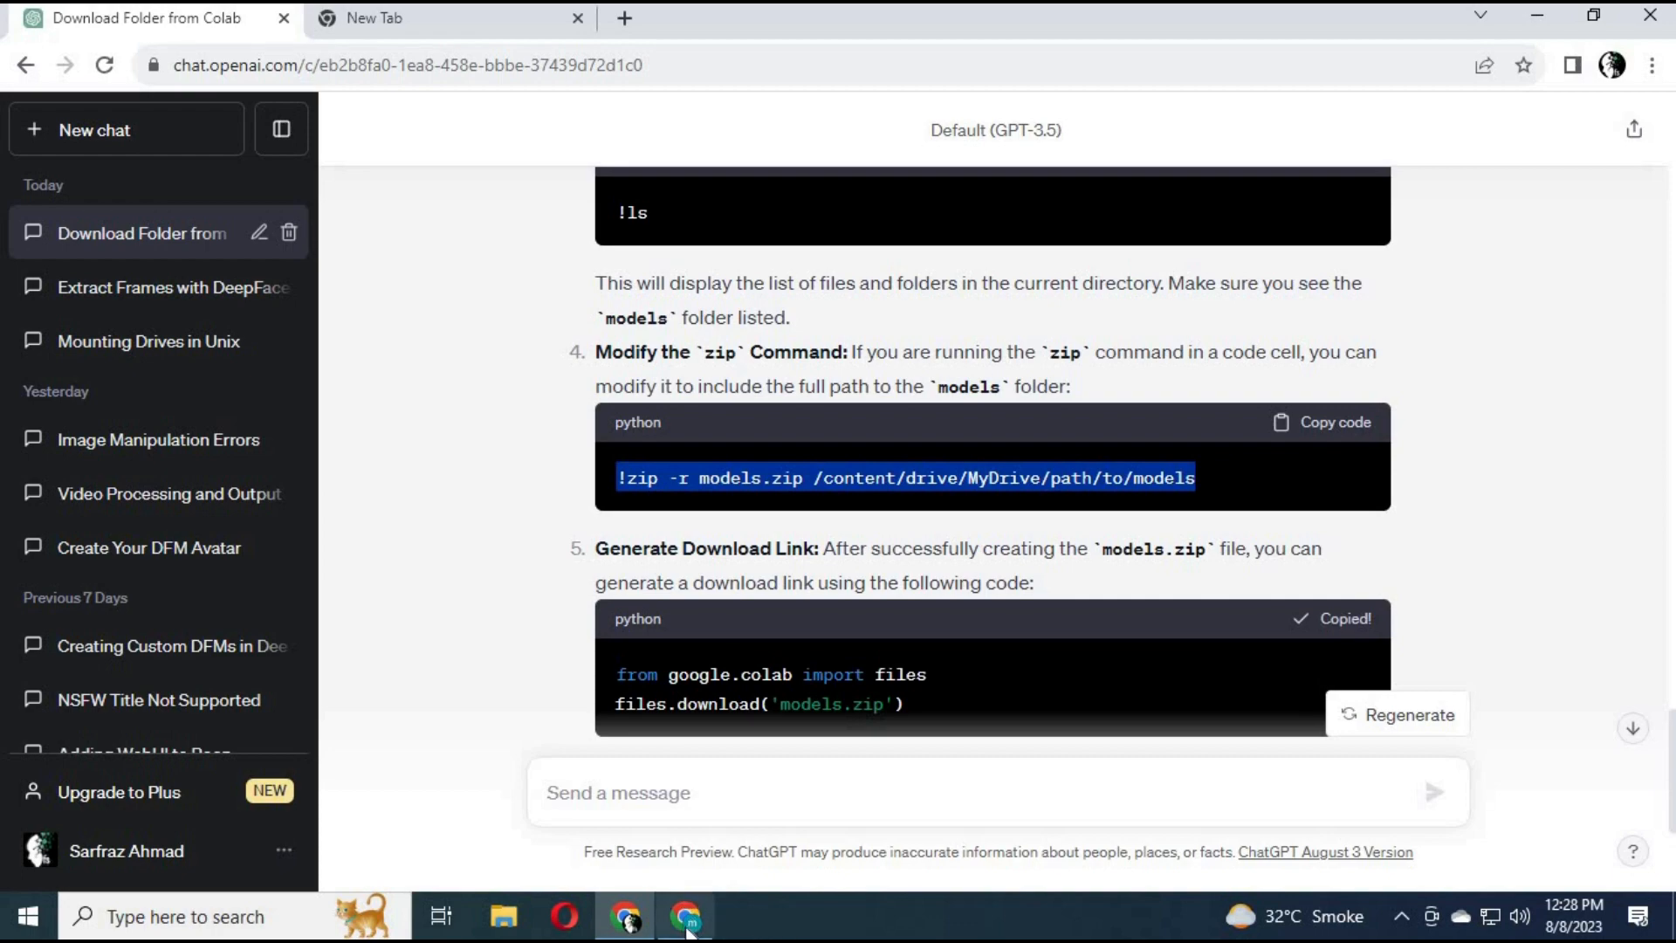
left_click(685, 915)
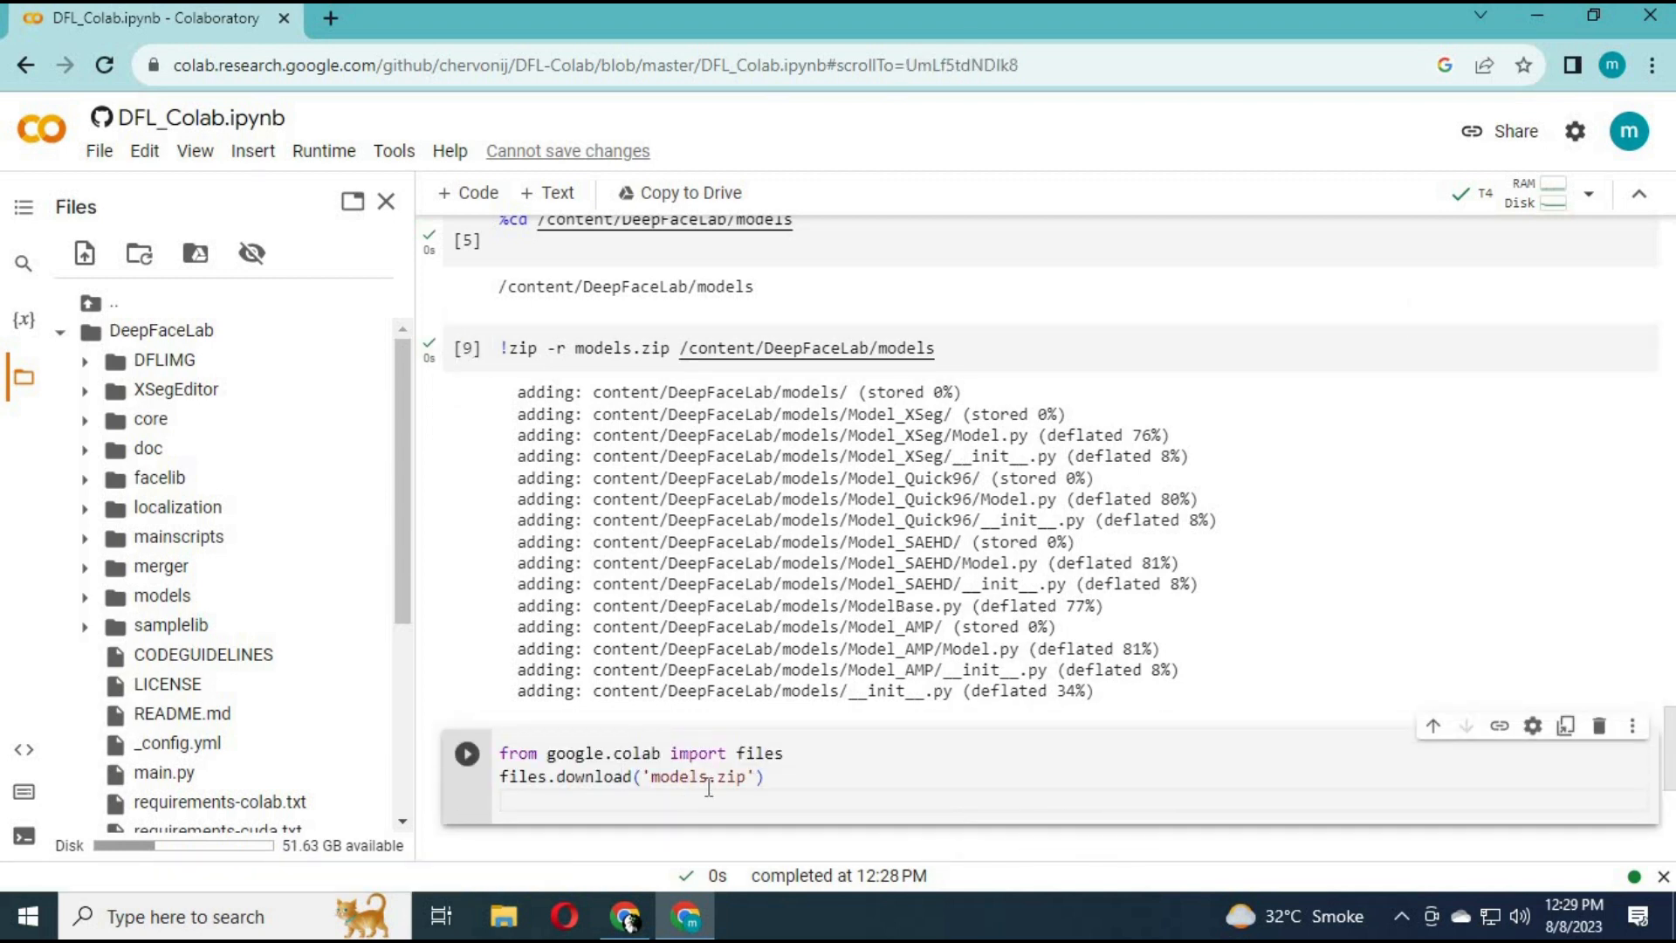
Run the pasted files.download('models.zip') cell to download the archive
left_click(466, 753)
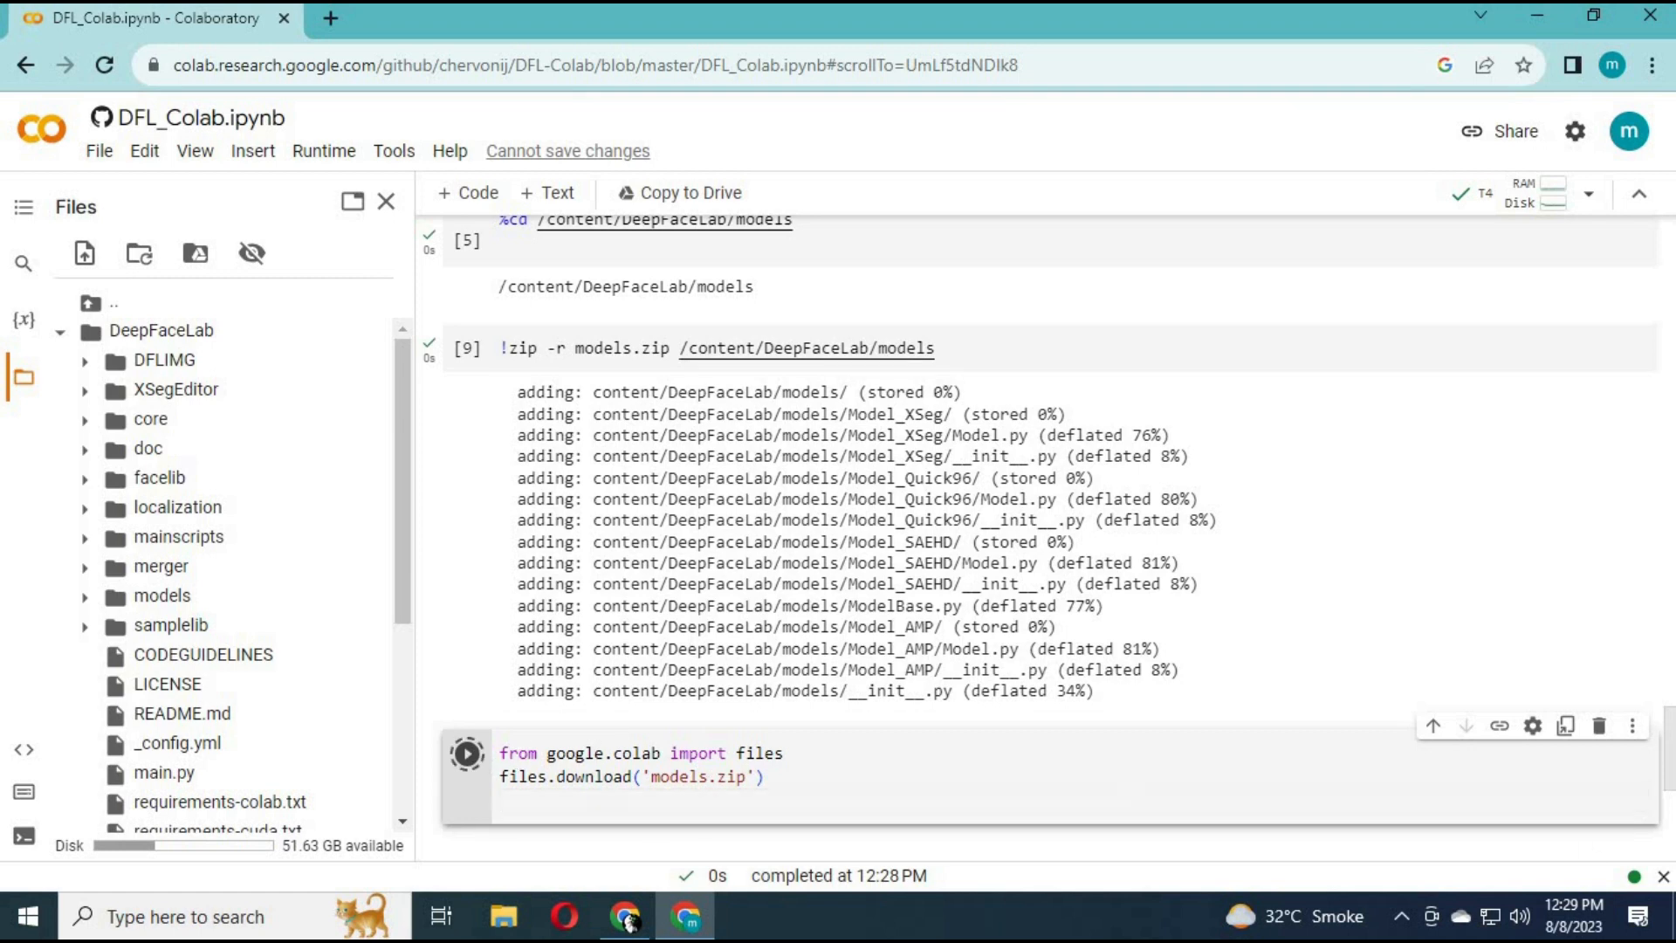